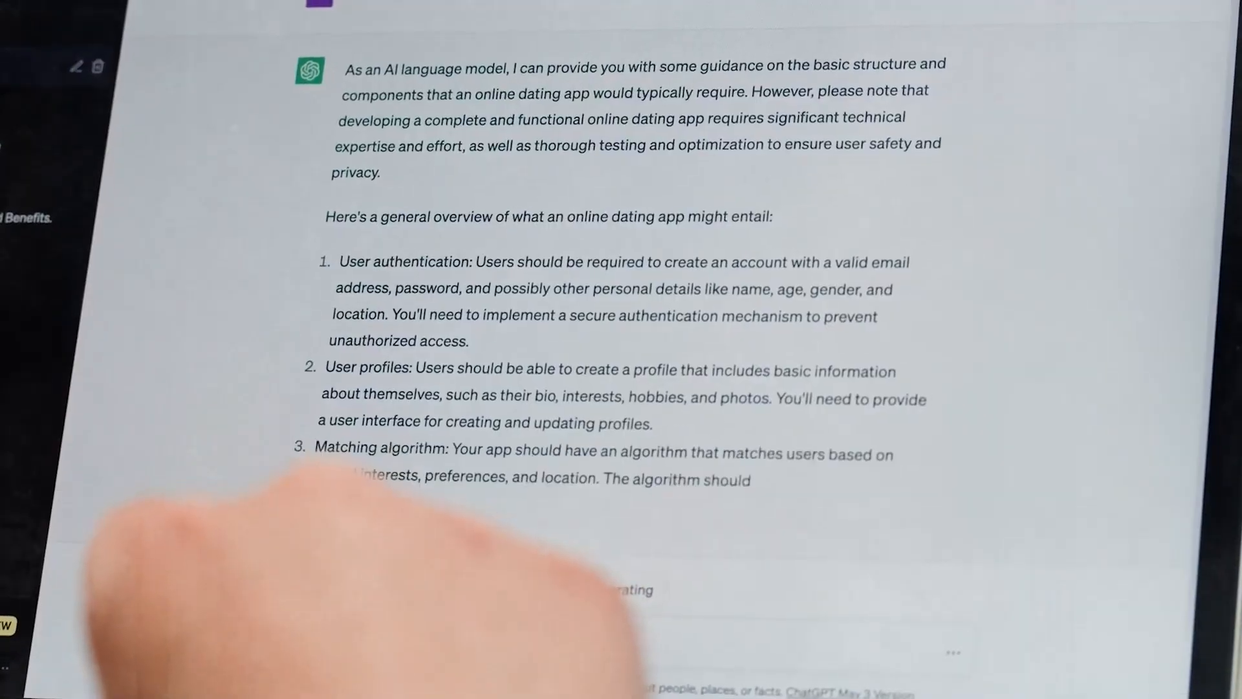
pyautogui.scroll(-3)
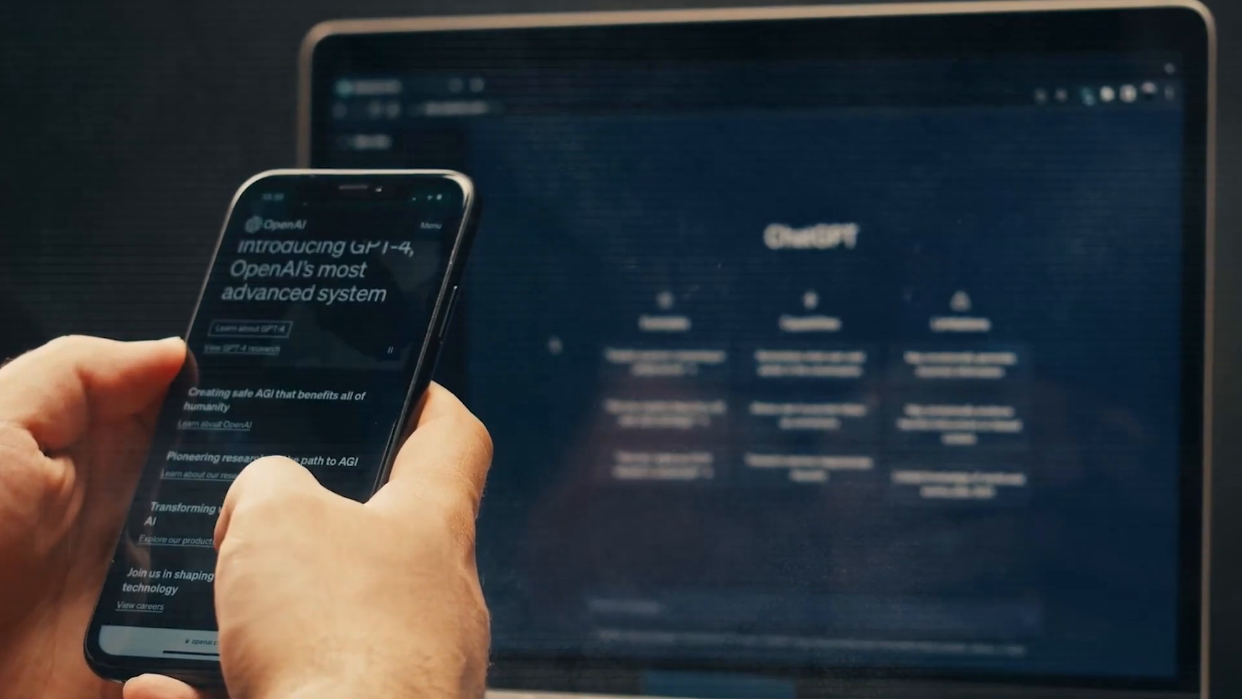
pyautogui.scroll(-3)
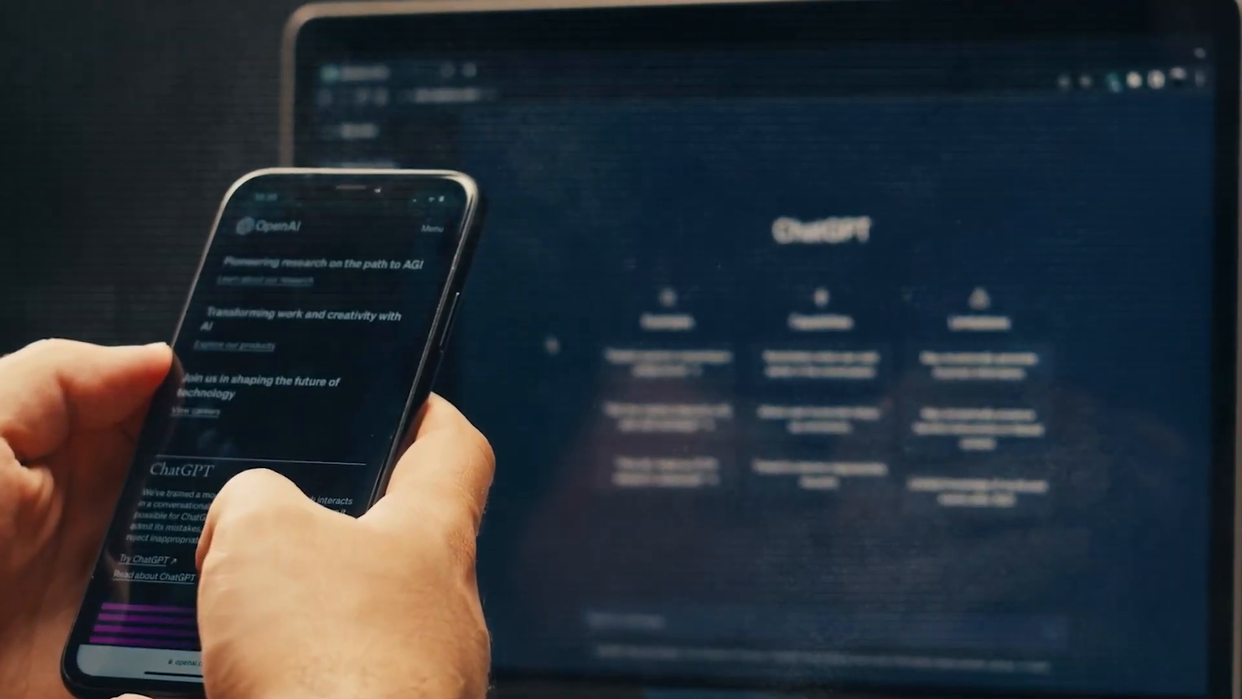